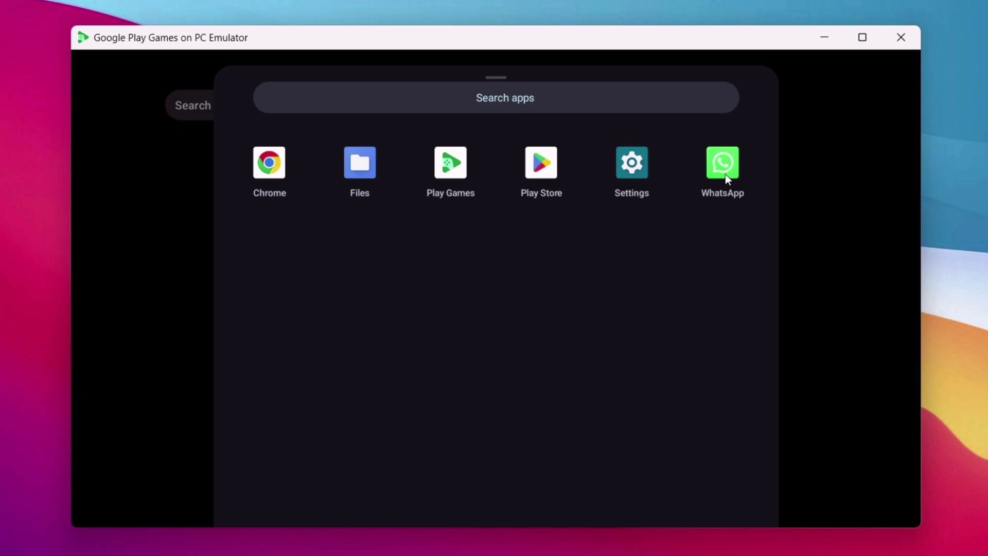
# - Close the emulator and search Windows for 'windows features'
pyautogui.click(900, 37)
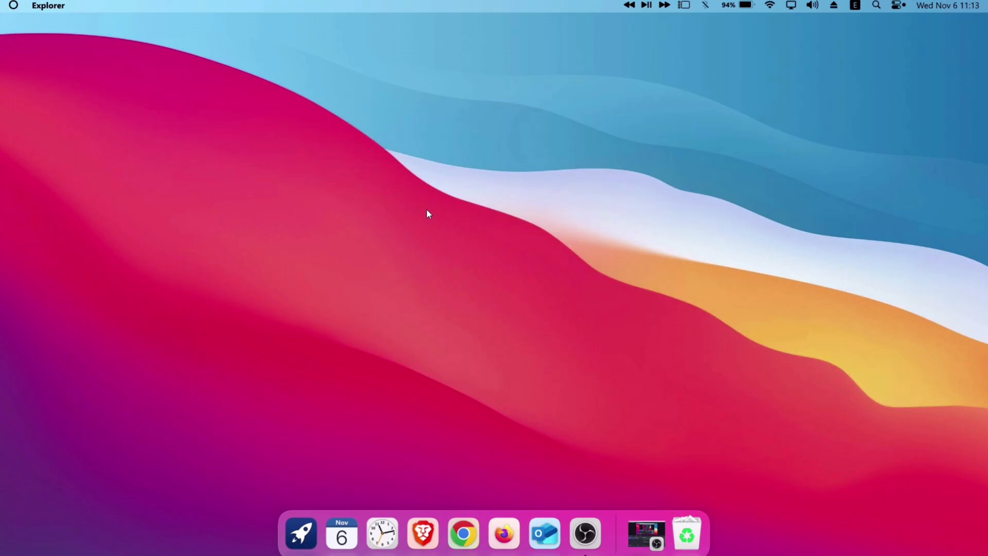
pyautogui.click(301, 533)
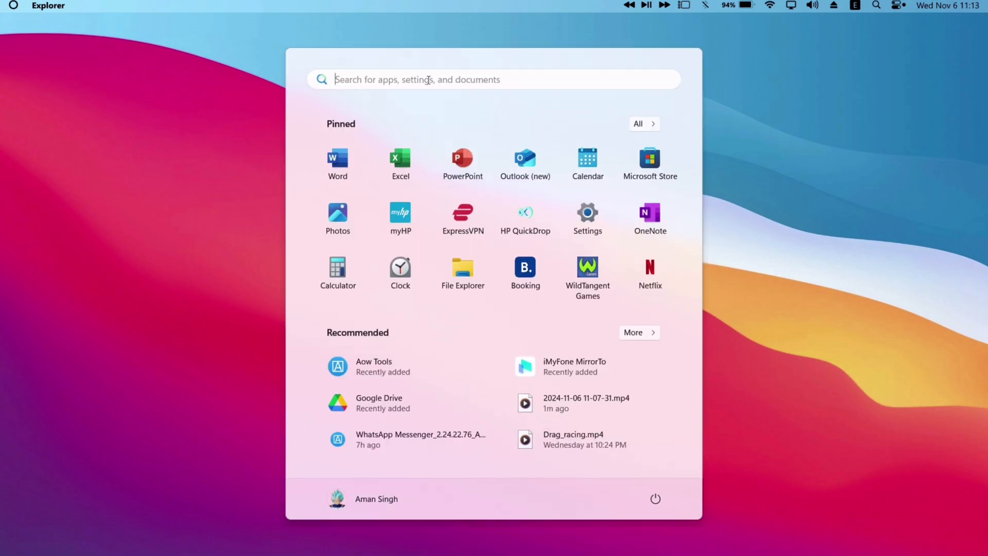
pyautogui.write('windows f')
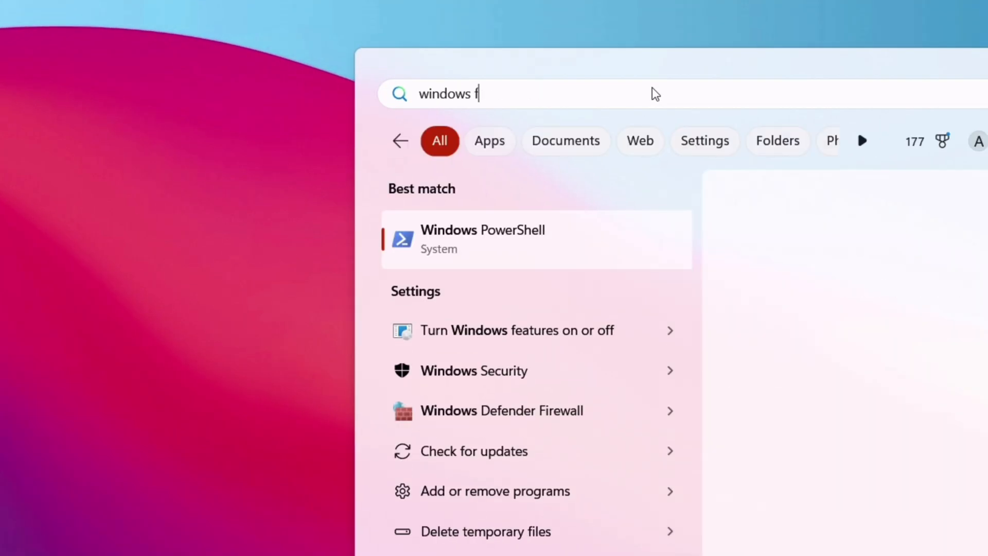
pyautogui.write('eatures')
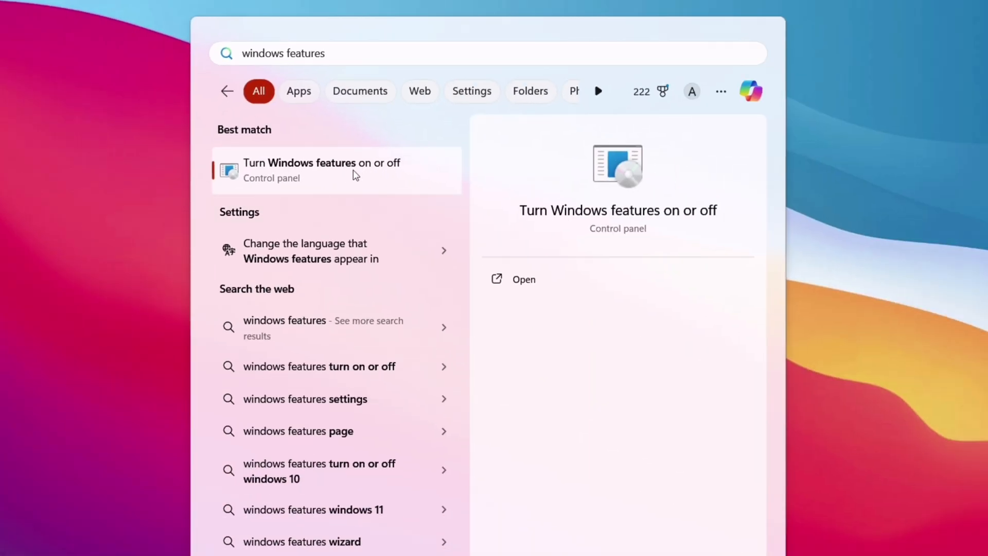
# - Tick Virtual Machine Platform and Windows Hypervisor Platform in Windows Features and confirm with OK
pyautogui.click(523, 279)
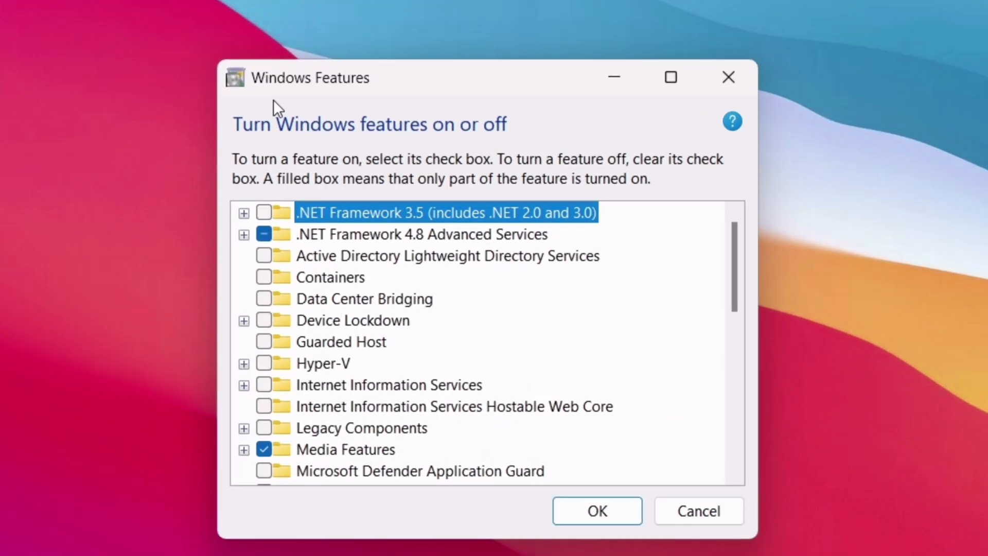
pyautogui.moveTo(274, 367)
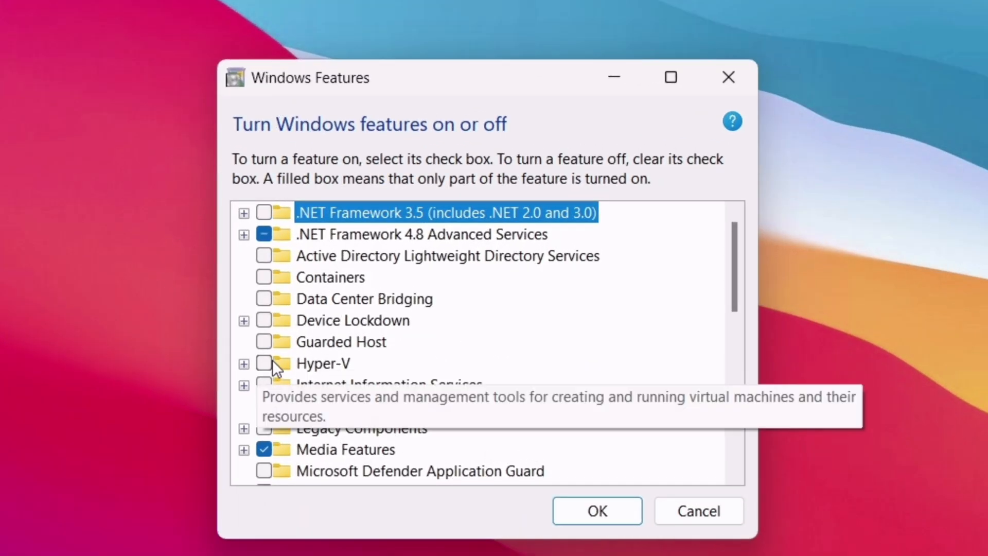
pyautogui.click(264, 363)
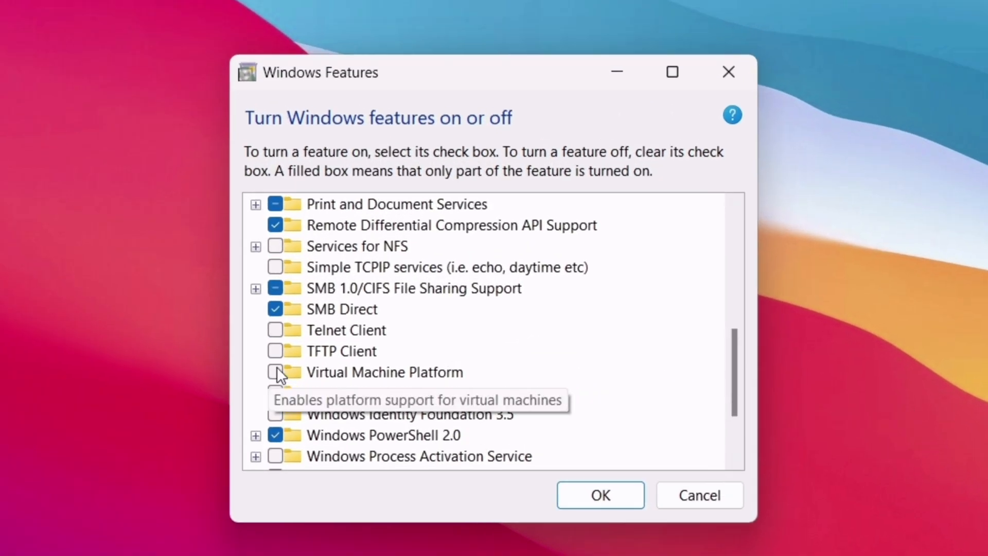
pyautogui.click(276, 372)
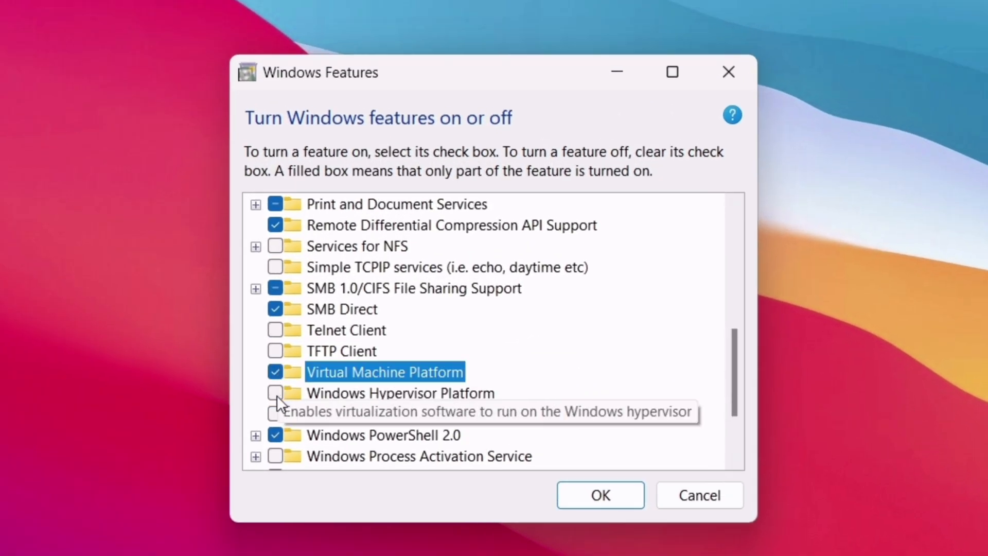
pyautogui.click(275, 392)
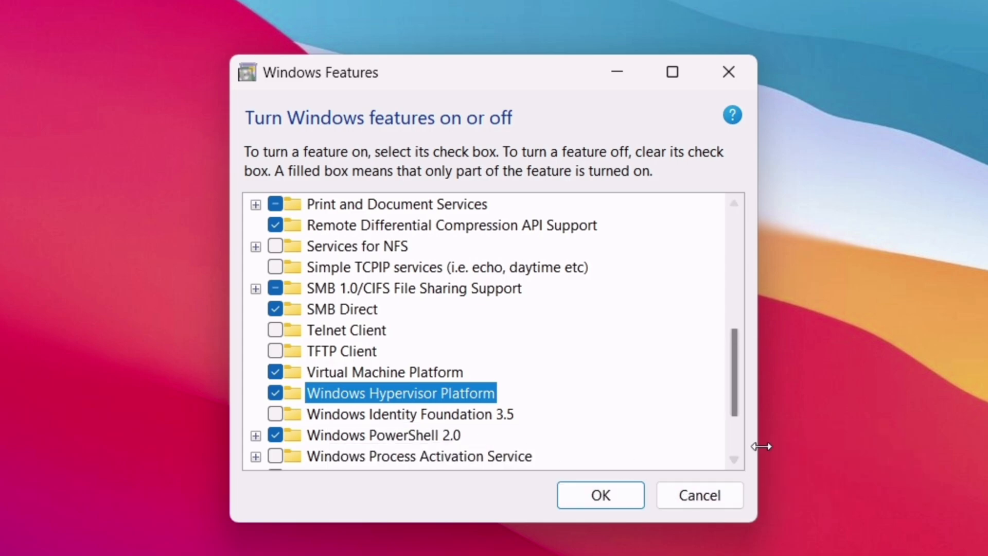
pyautogui.click(599, 495)
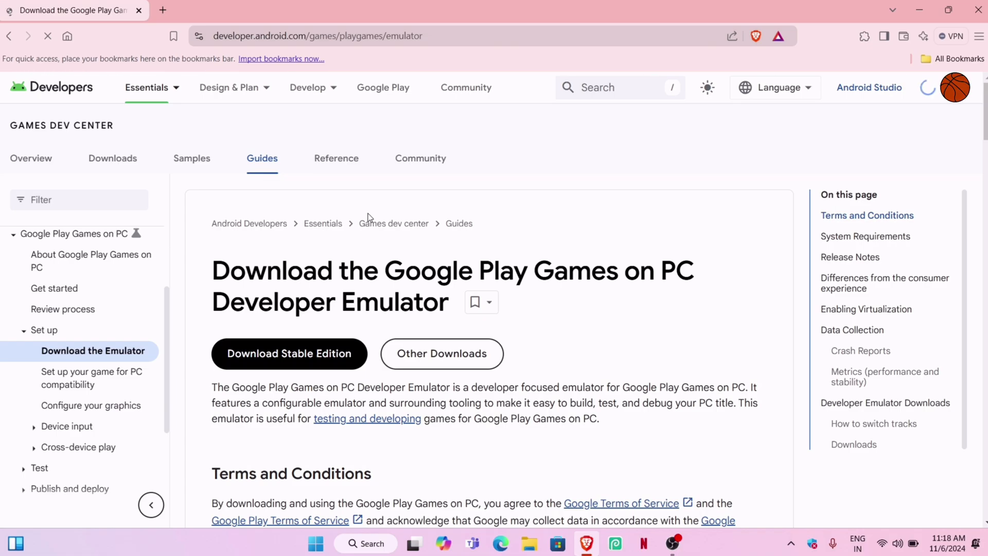
# - Review the PC system requirements table on the Android Developers page
pyautogui.click(288, 353)
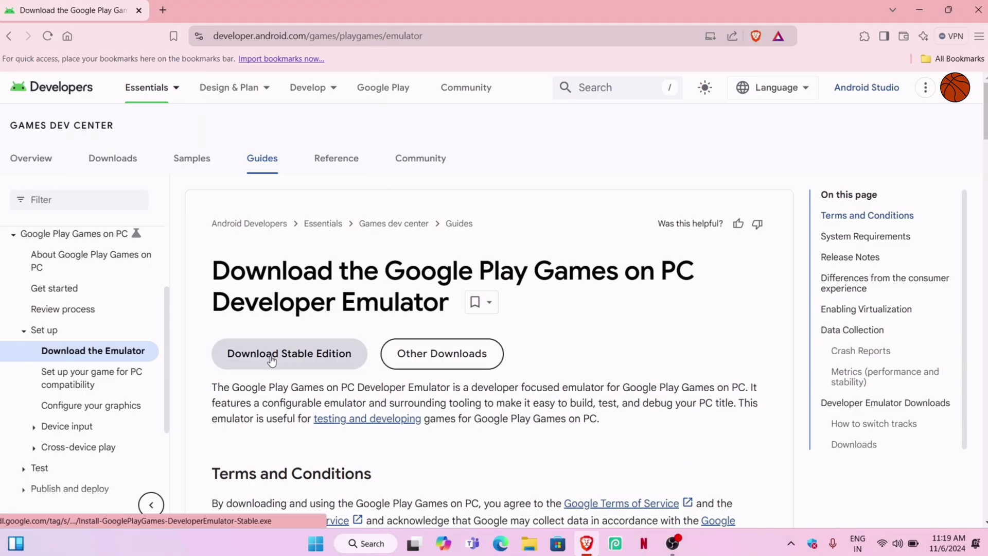
pyautogui.scroll(-3)
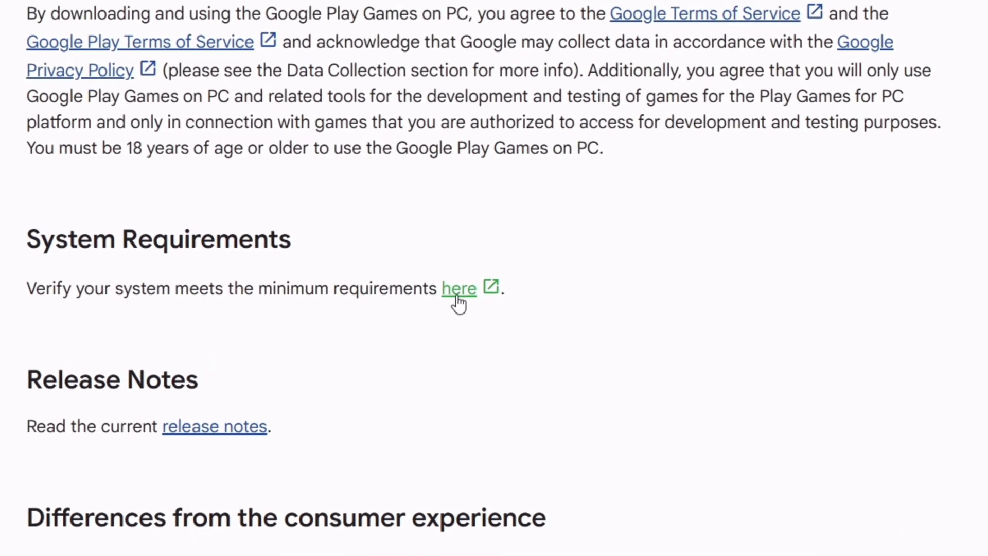
pyautogui.click(459, 288)
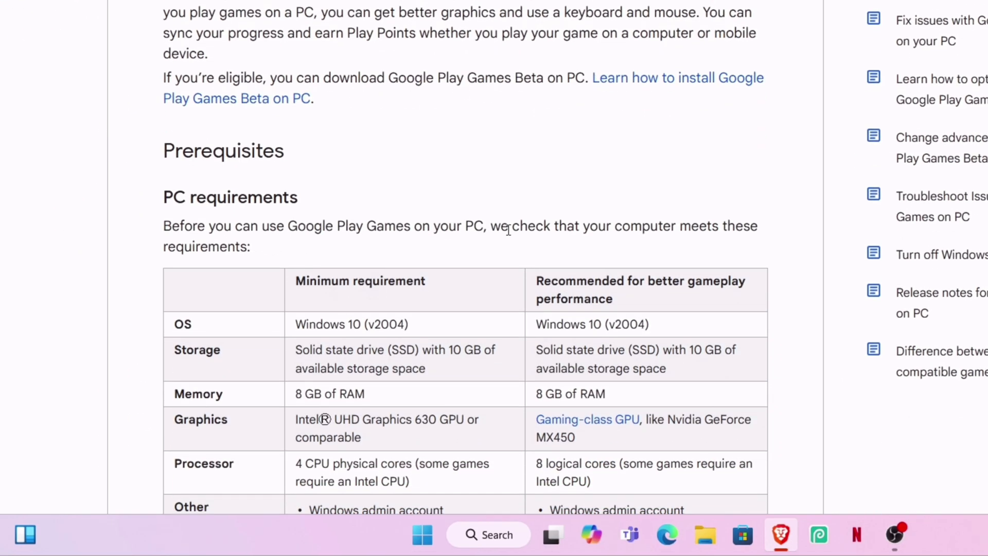
pyautogui.scroll(-3)
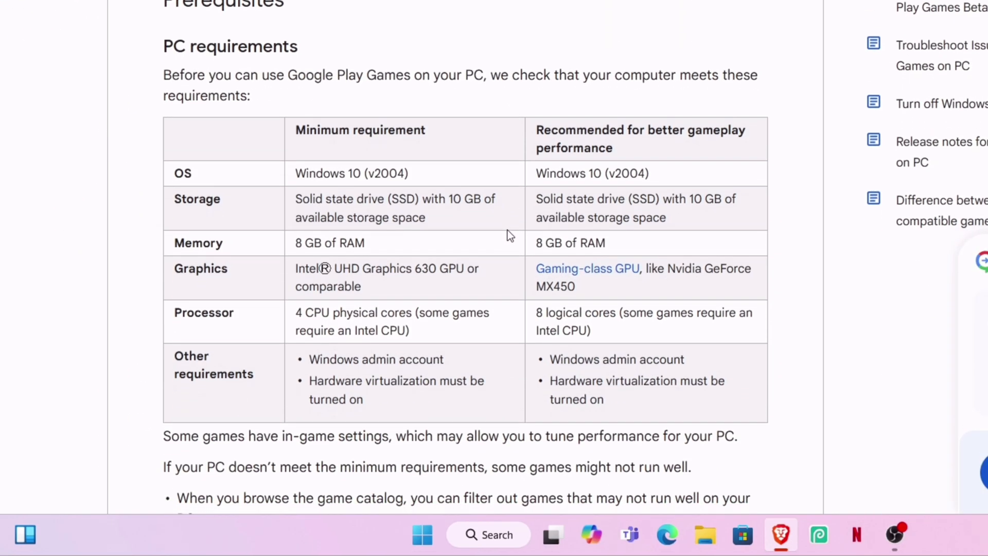
pyautogui.scroll(-3)
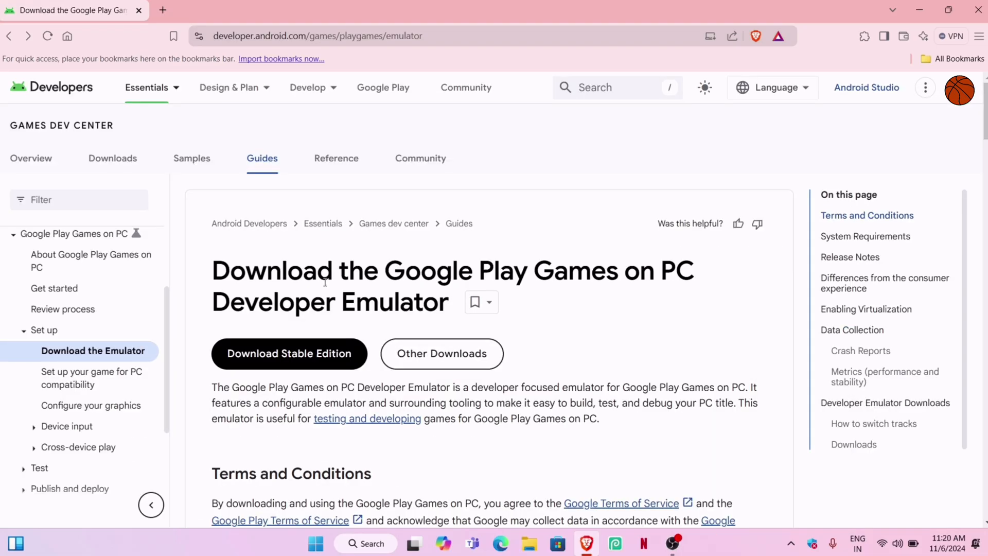
# - Download the stable emulator edition and show the installer in its folder
pyautogui.click(289, 353)
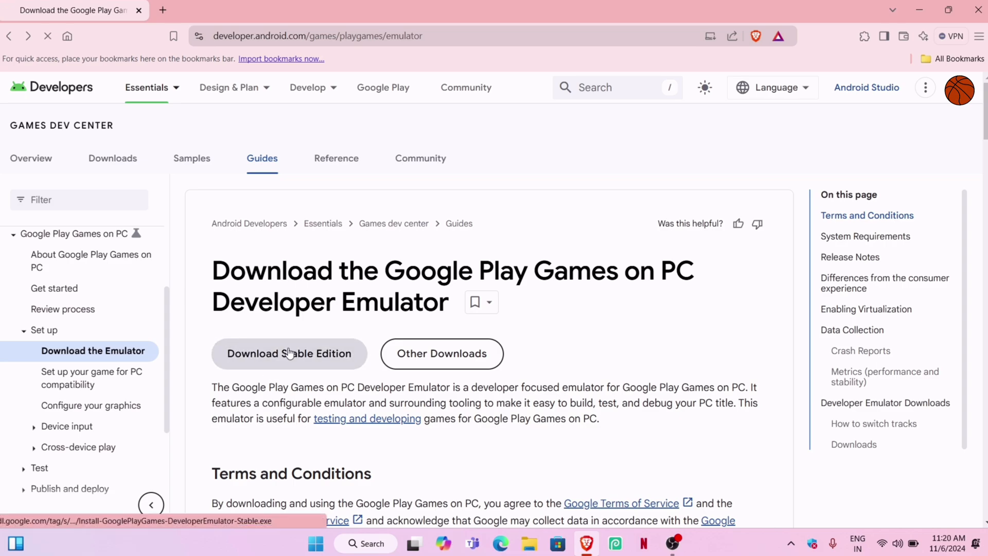
pyautogui.click(289, 353)
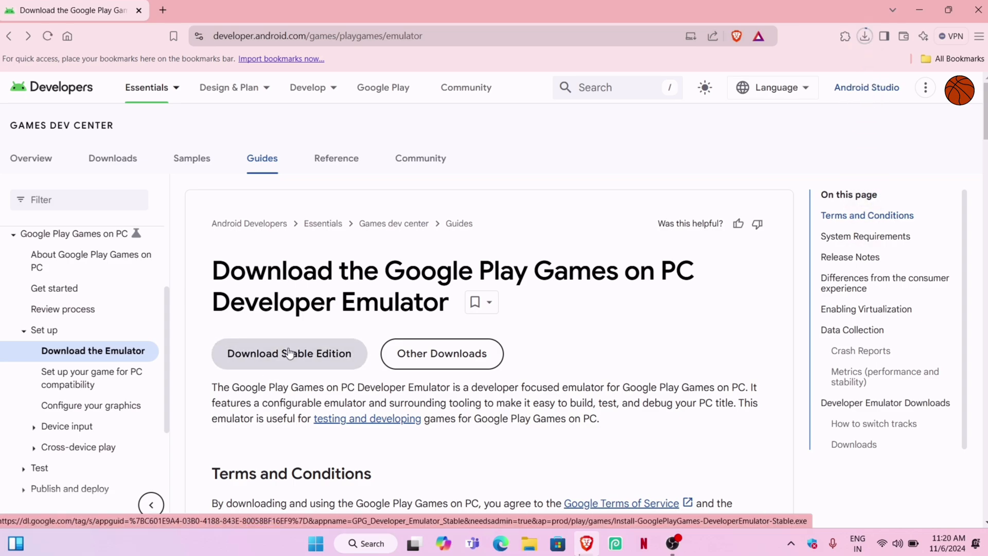
pyautogui.click(289, 354)
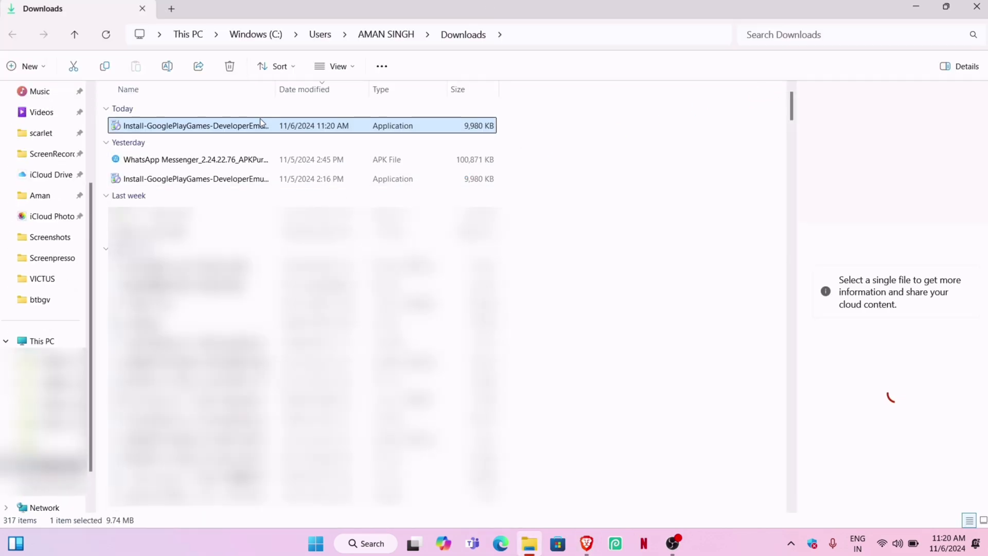
pyautogui.moveTo(214, 129)
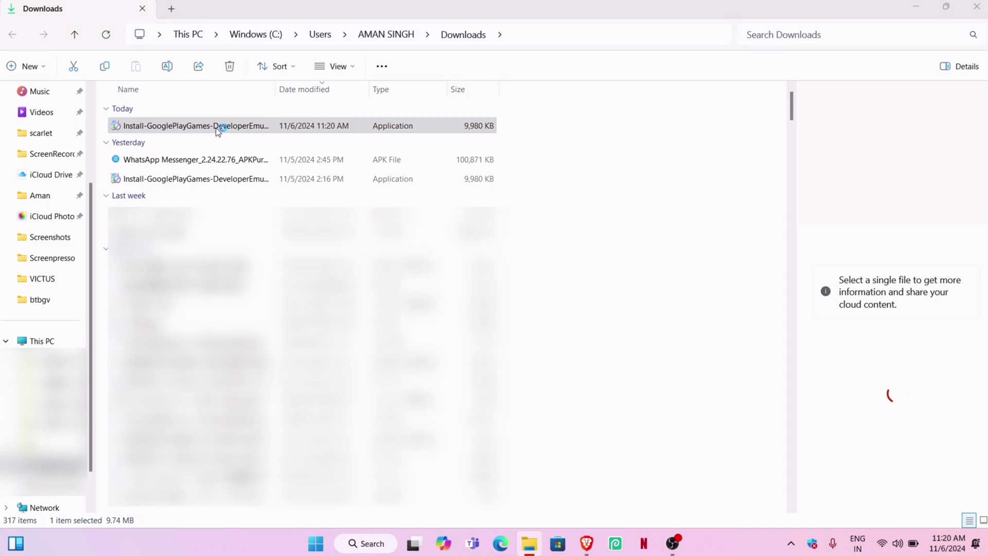
# - Run today's Install-GooglePlayGames-DeveloperEmulator installer from Downloads
pyautogui.click(196, 125)
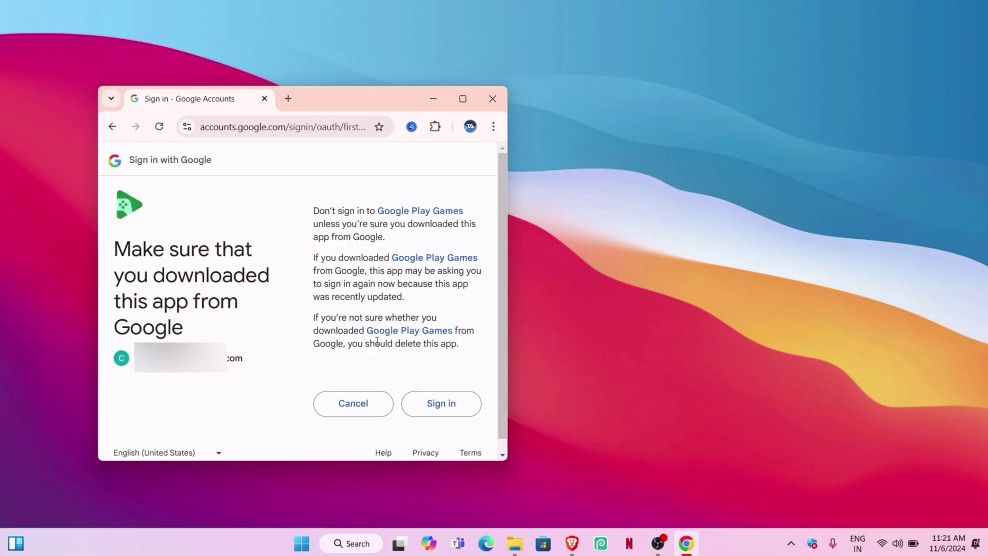
# - Sign in on the 'Make sure that you downloaded this app from Google' page
pyautogui.click(440, 403)
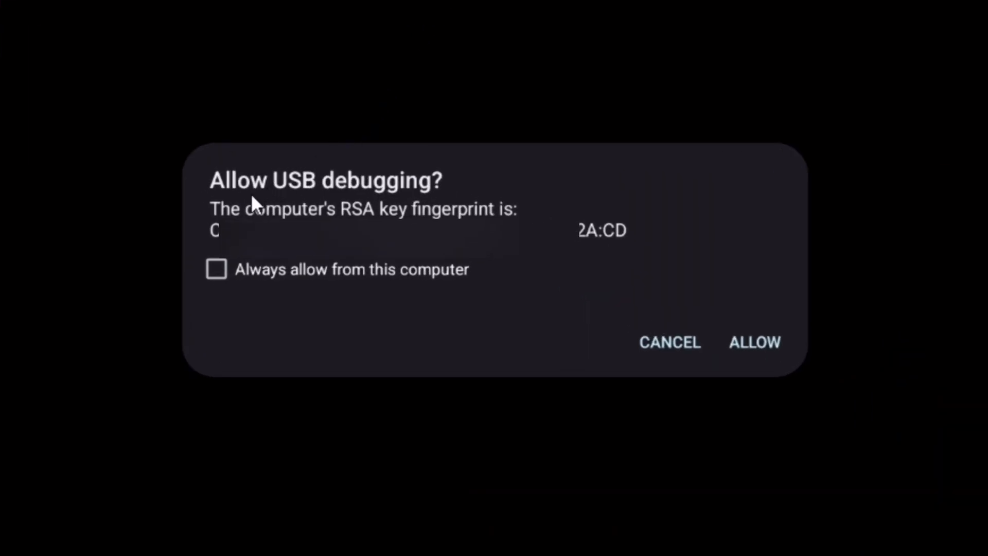
pyautogui.moveTo(224, 290)
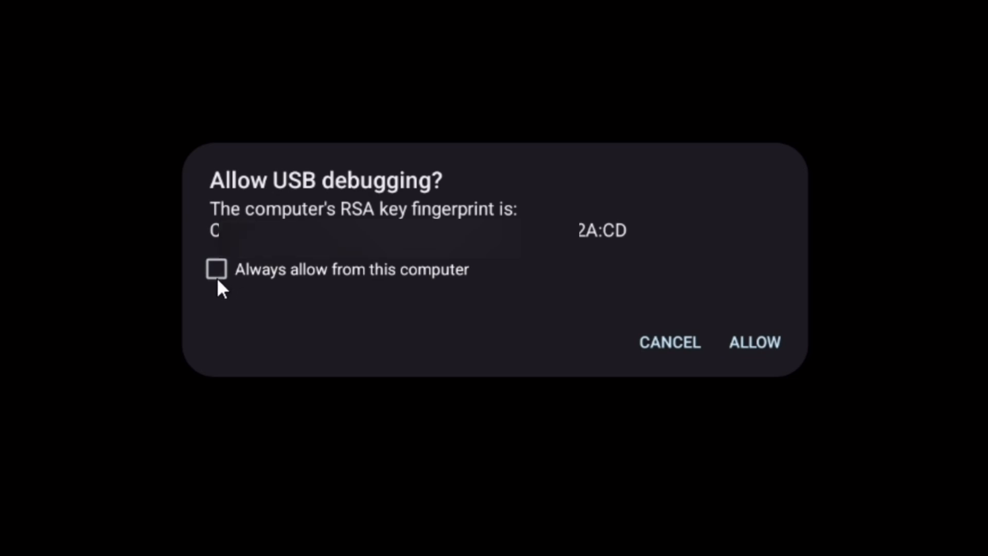
# - Allow USB debugging with 'Always allow from this computer' ticked
pyautogui.click(216, 269)
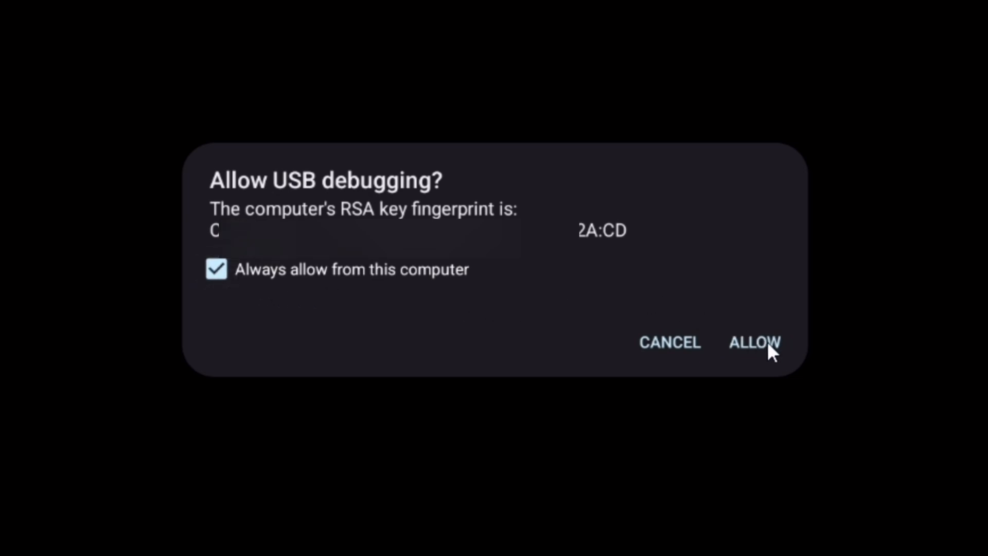
pyautogui.click(754, 342)
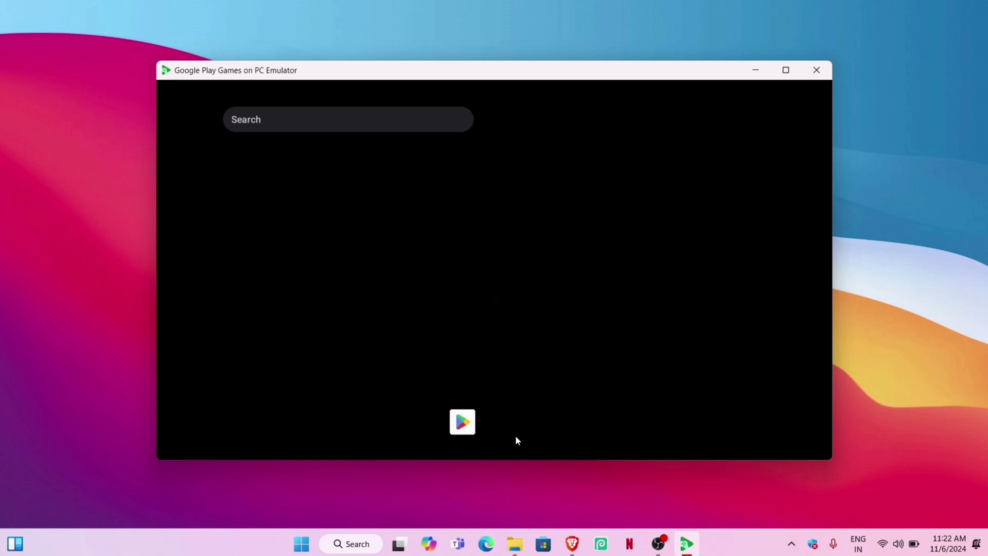
# - Open the emulator's Settings from the app drawer and view About device
pyautogui.click(462, 422)
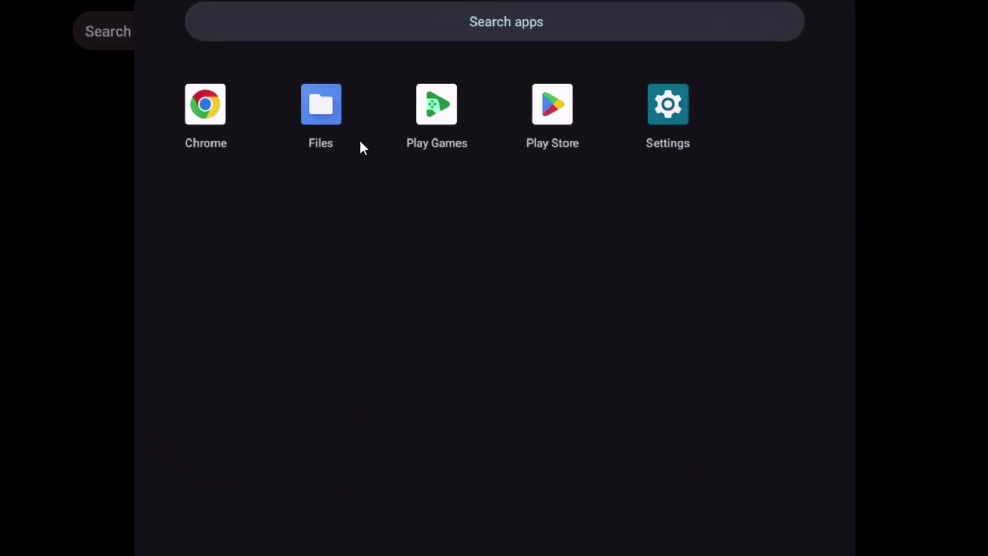
pyautogui.moveTo(669, 123)
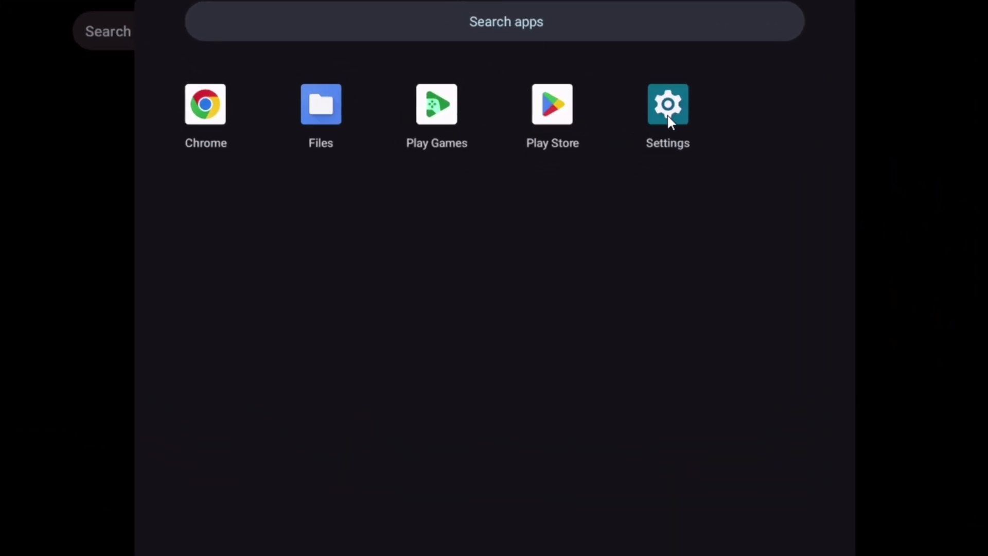
pyautogui.click(667, 104)
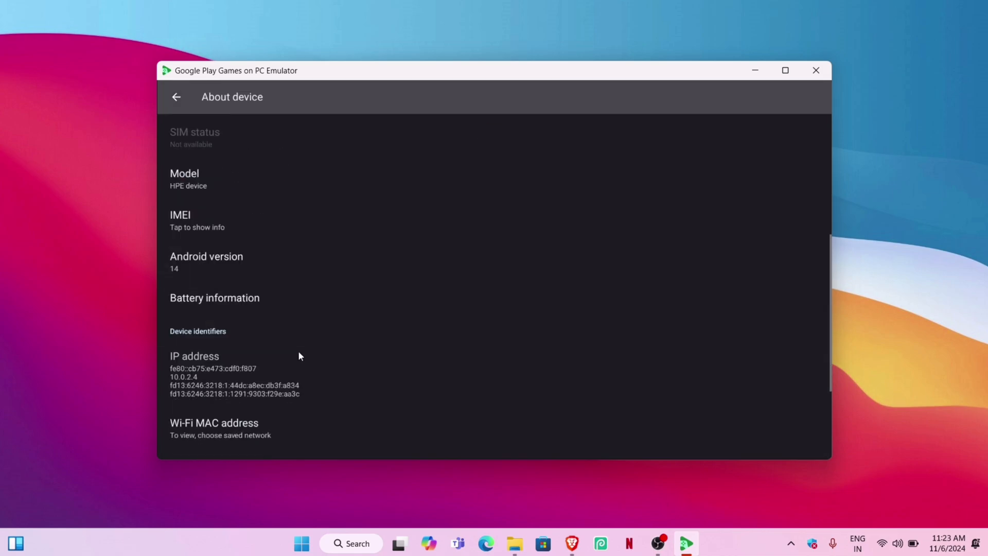
pyautogui.click(176, 97)
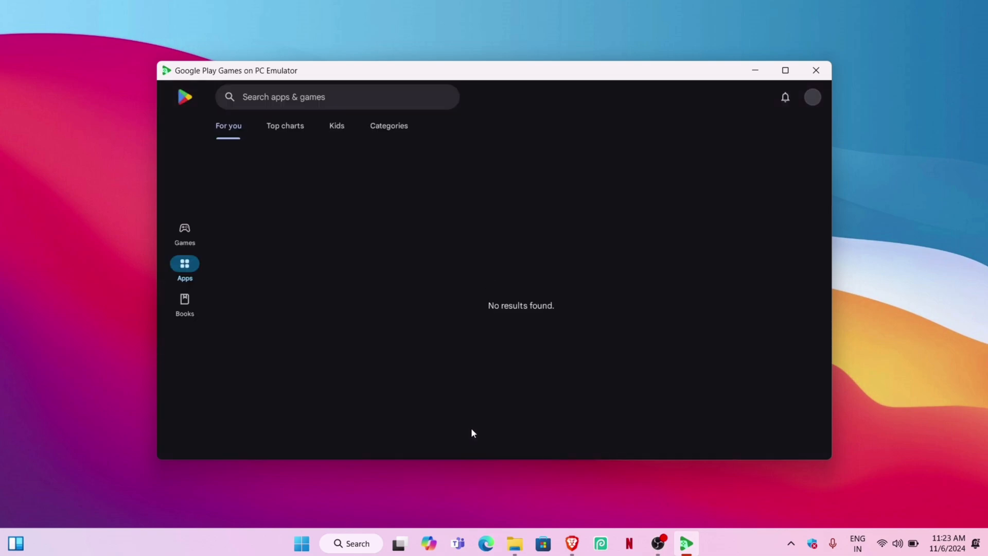
pyautogui.click(785, 70)
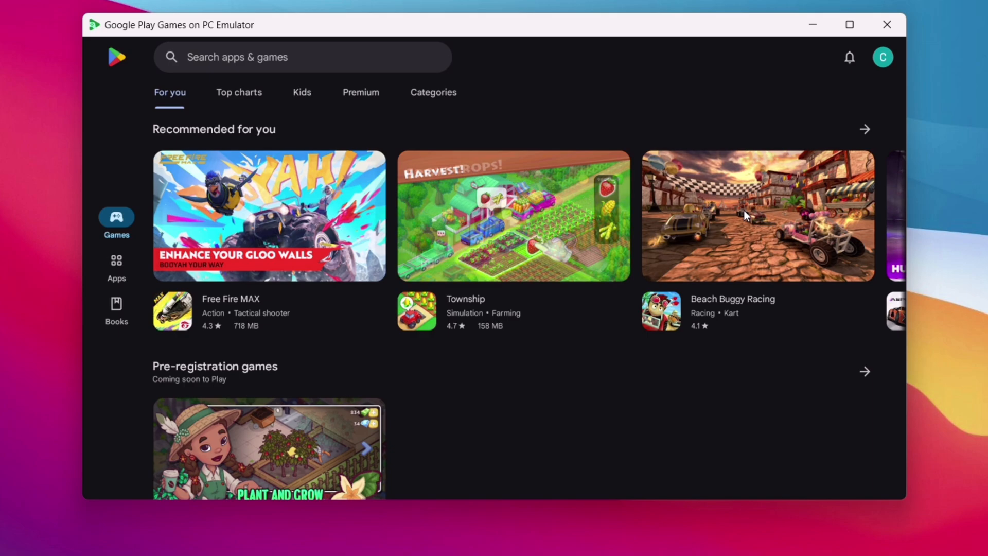
pyautogui.click(269, 215)
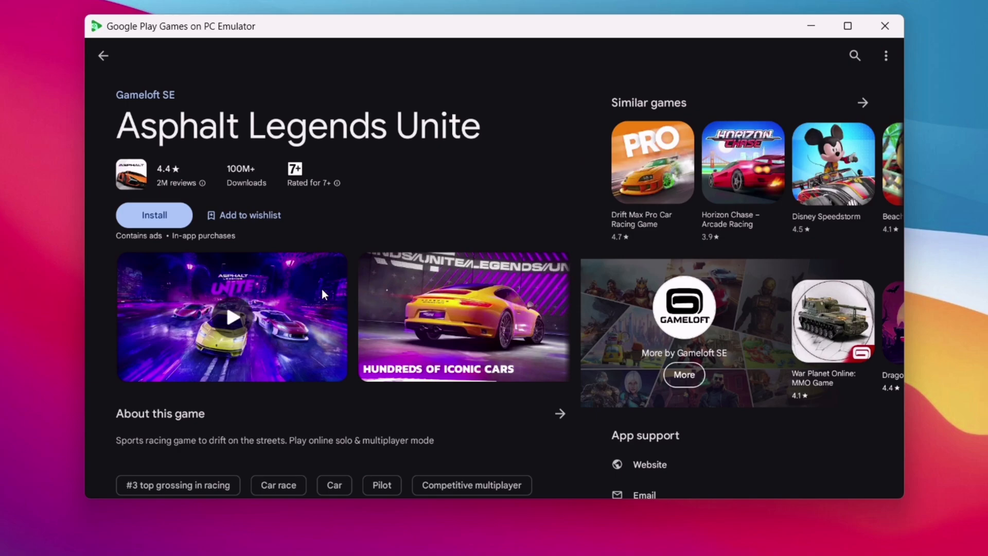
pyautogui.click(103, 56)
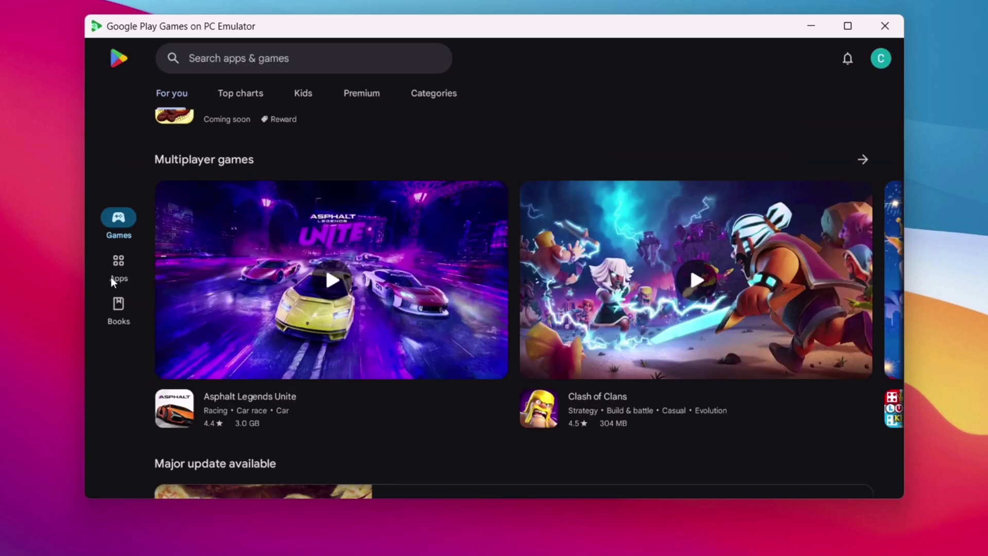
pyautogui.click(118, 267)
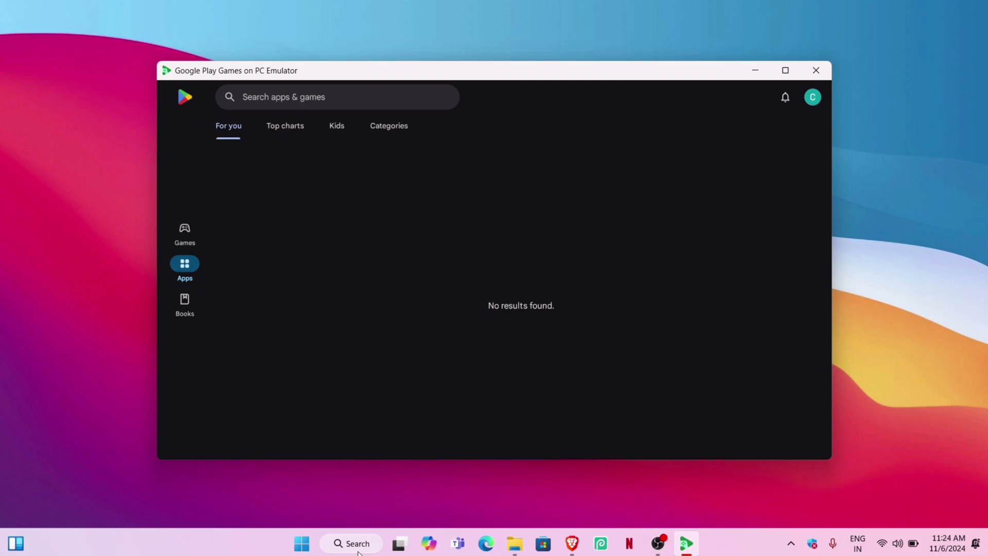
# - Search Windows for cmd and run Command Prompt as administrator
pyautogui.click(357, 544)
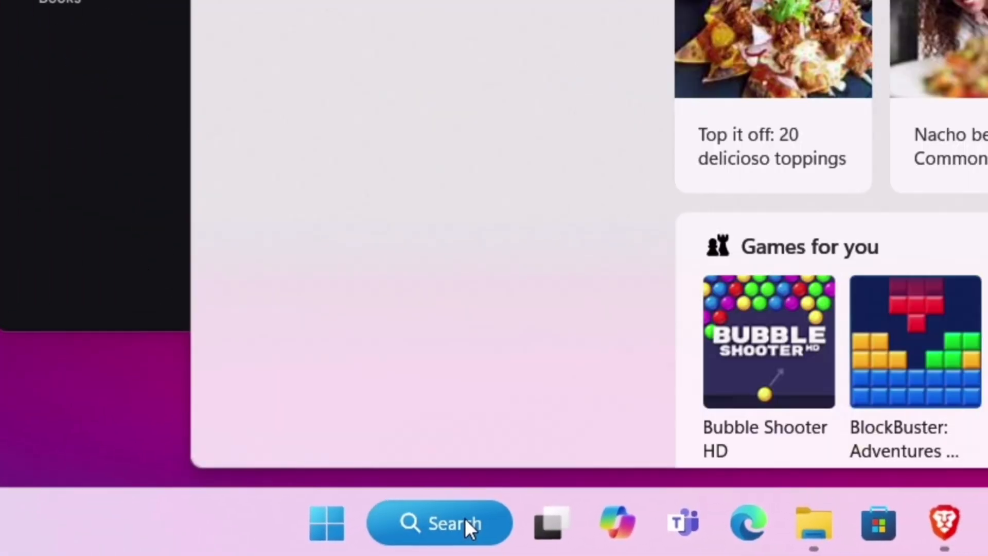
pyautogui.click(439, 522)
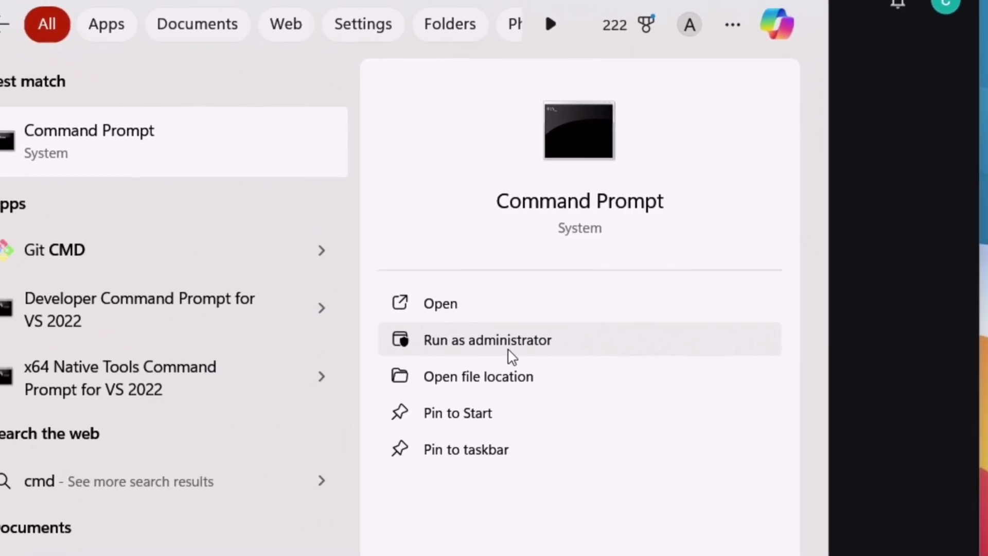
pyautogui.click(487, 340)
pyautogui.write('a')
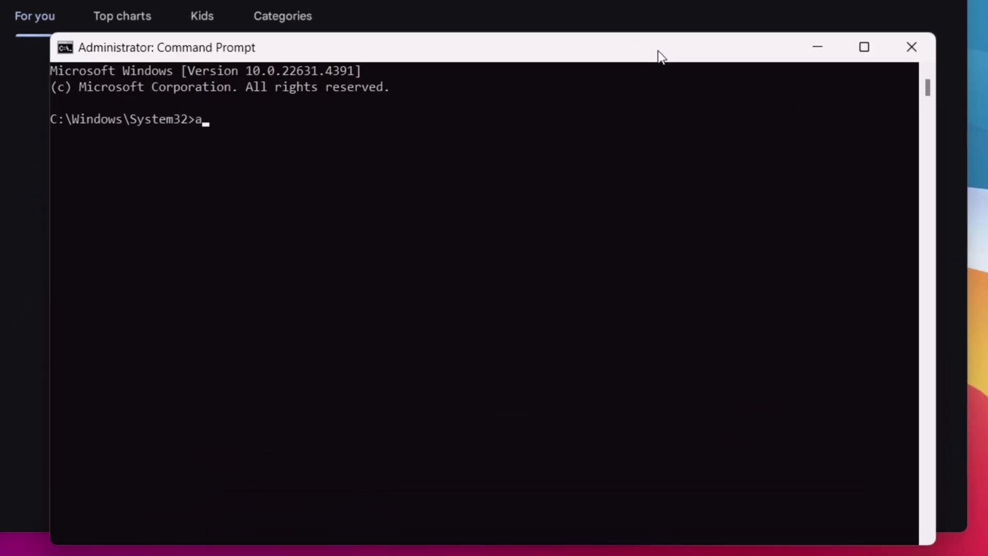
# - Run 'adb devices' to confirm localhost:6520, then start typing 'adb install'
pyautogui.write('db de')
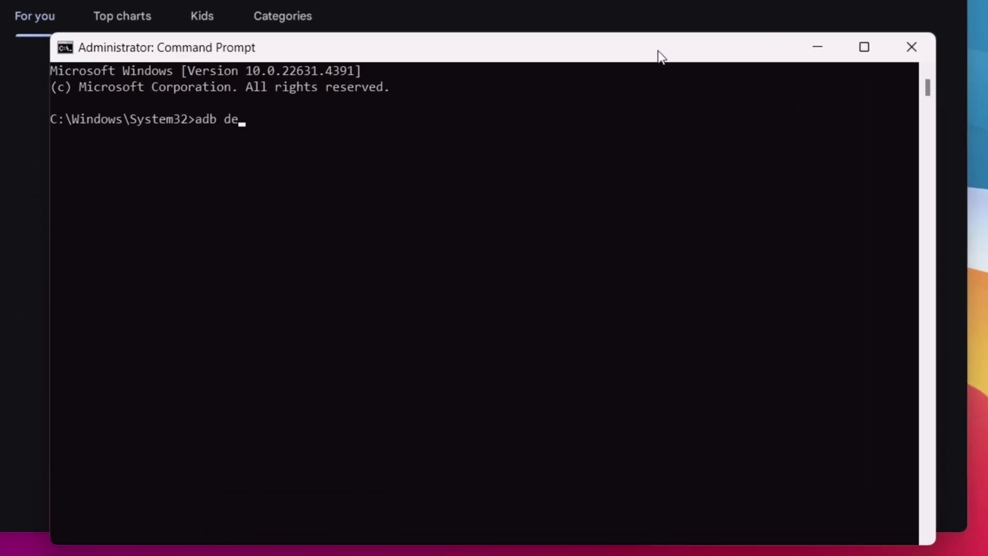
pyautogui.press('Return')
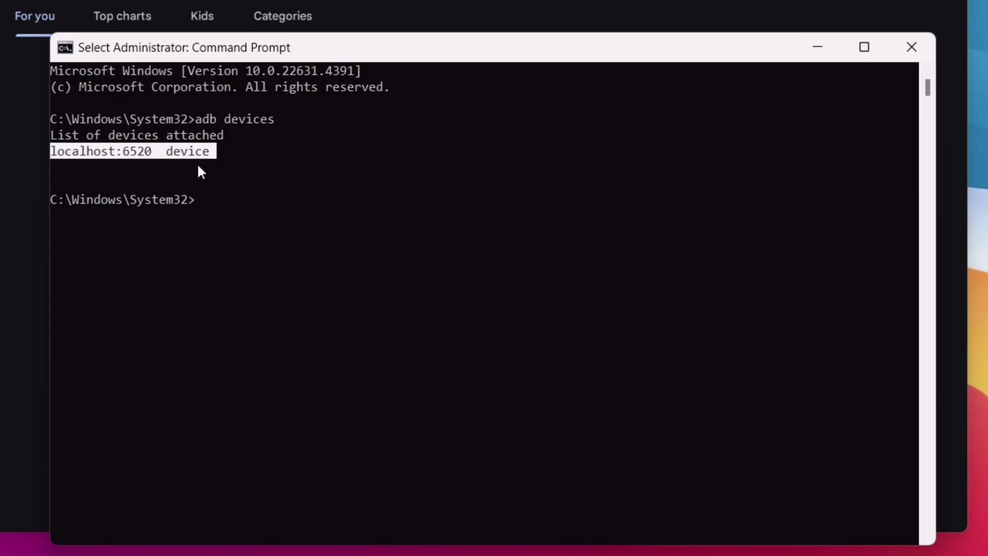
pyautogui.write('a')
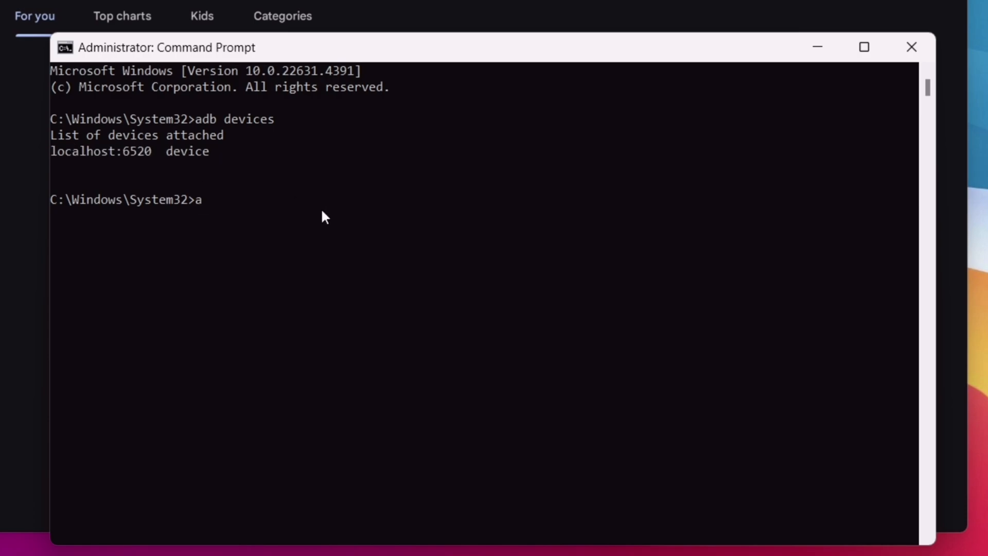
pyautogui.write('db')
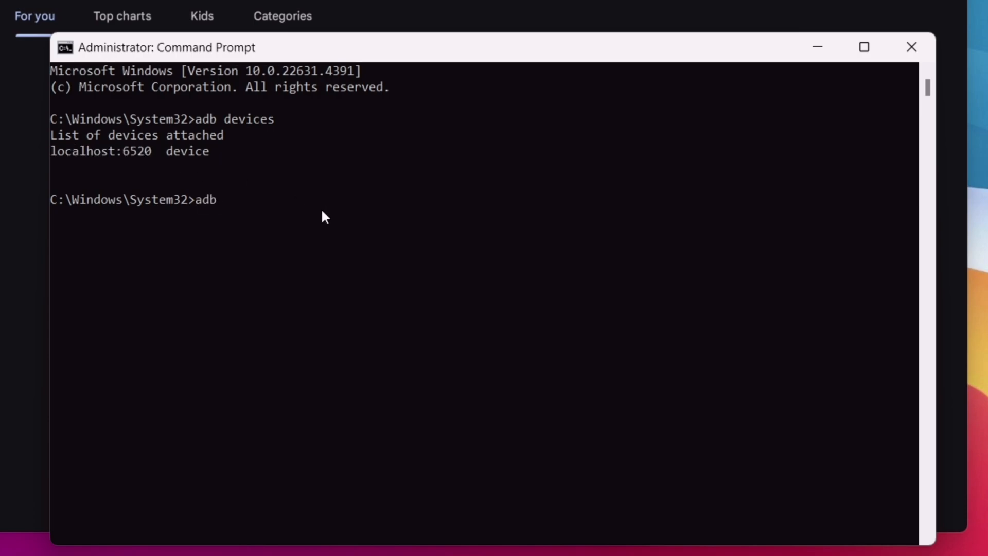
pyautogui.write('instal')
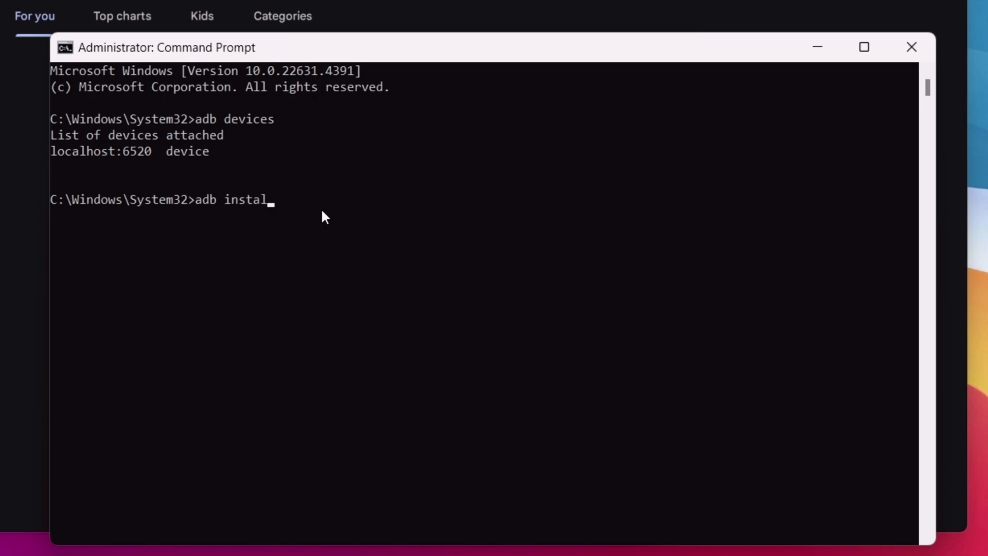
pyautogui.write('l')
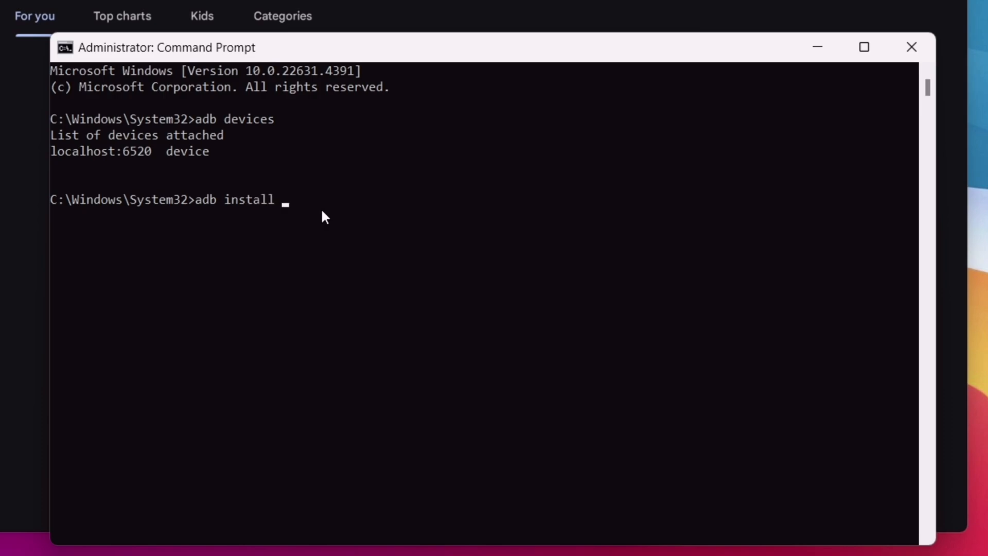